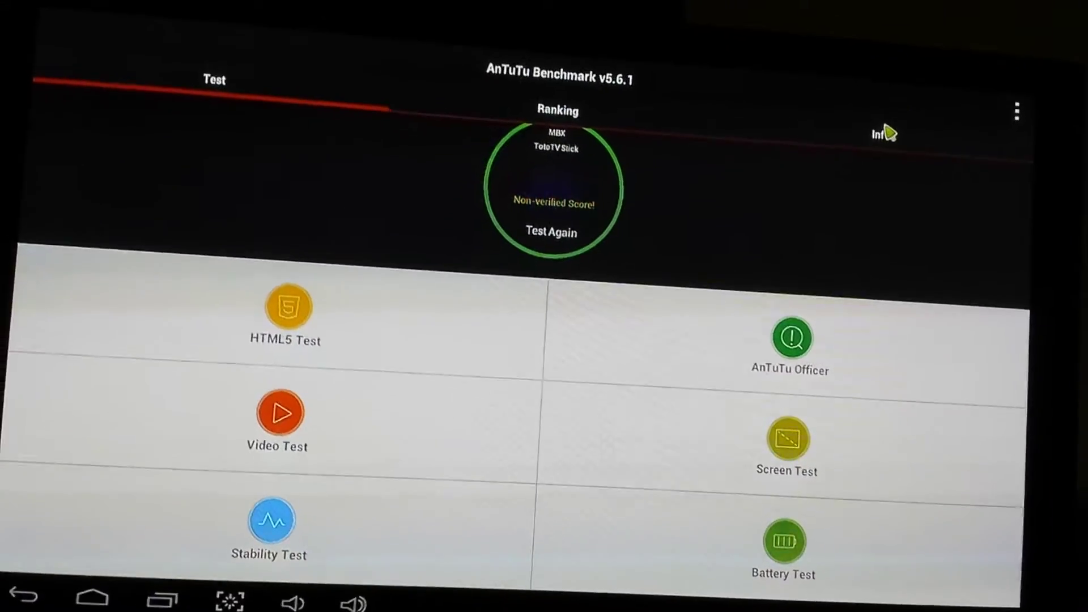
# Switch from the hardware Info details to the Ranking chart led by Meizu MX4
pyautogui.click(878, 133)
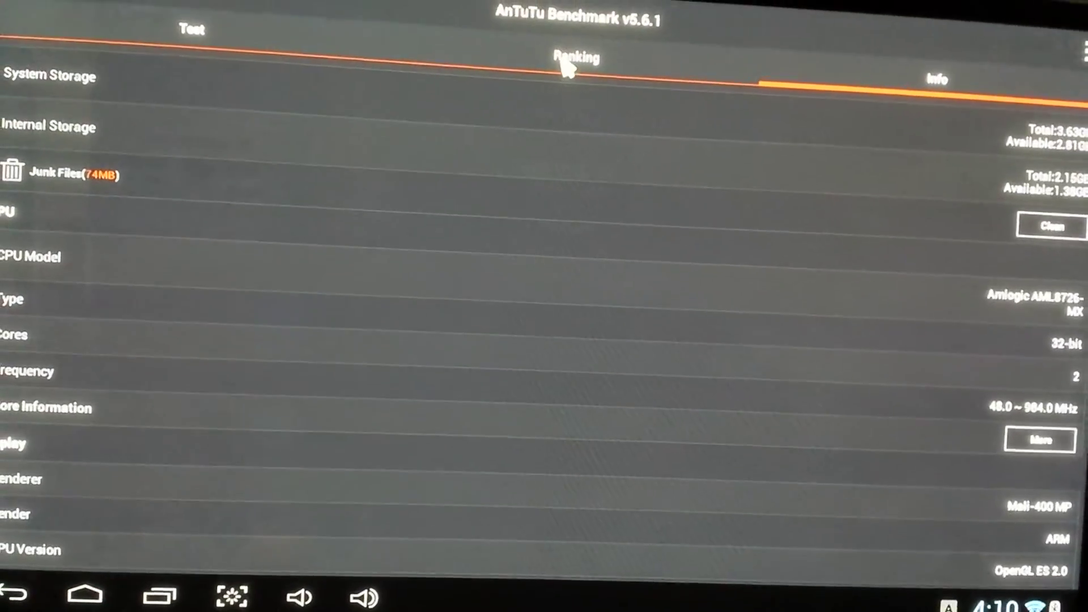
pyautogui.click(576, 58)
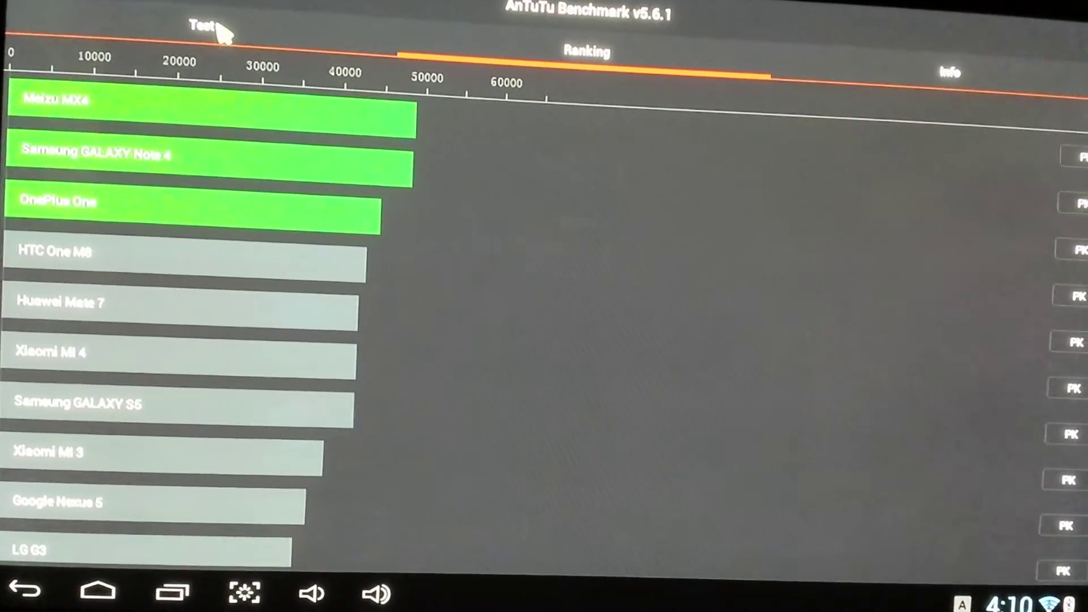